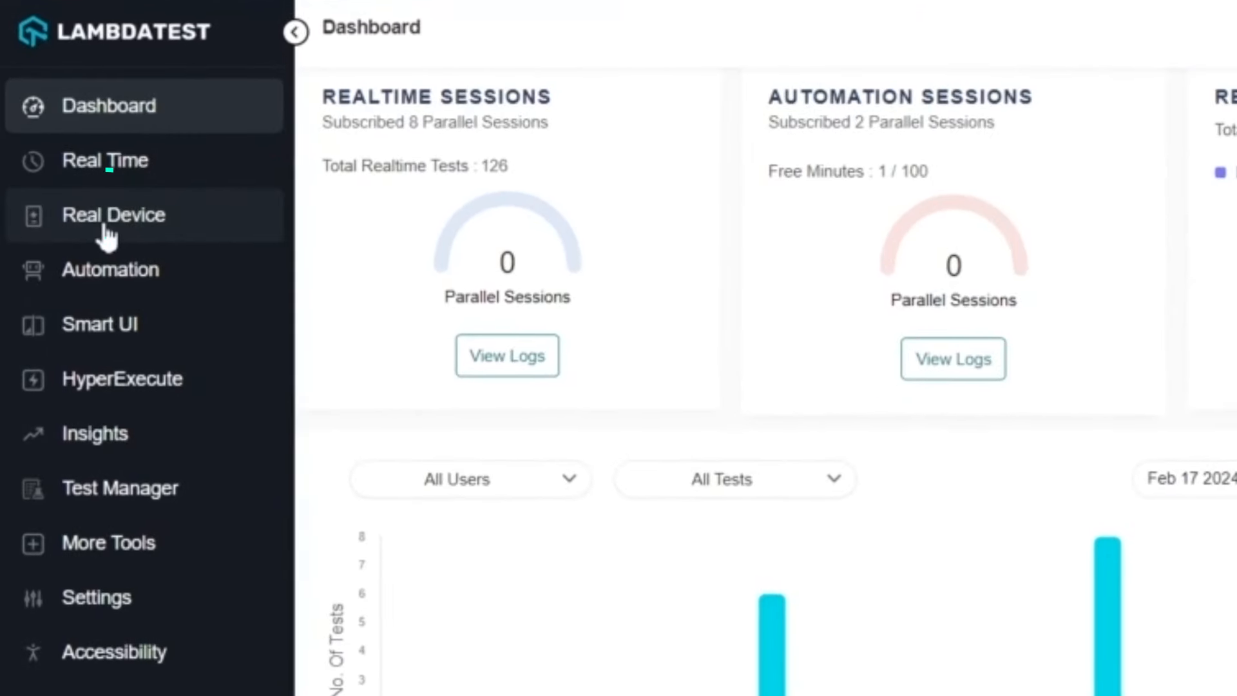
Go to the Real Device section from the LambdaTest sidebar
click(113, 214)
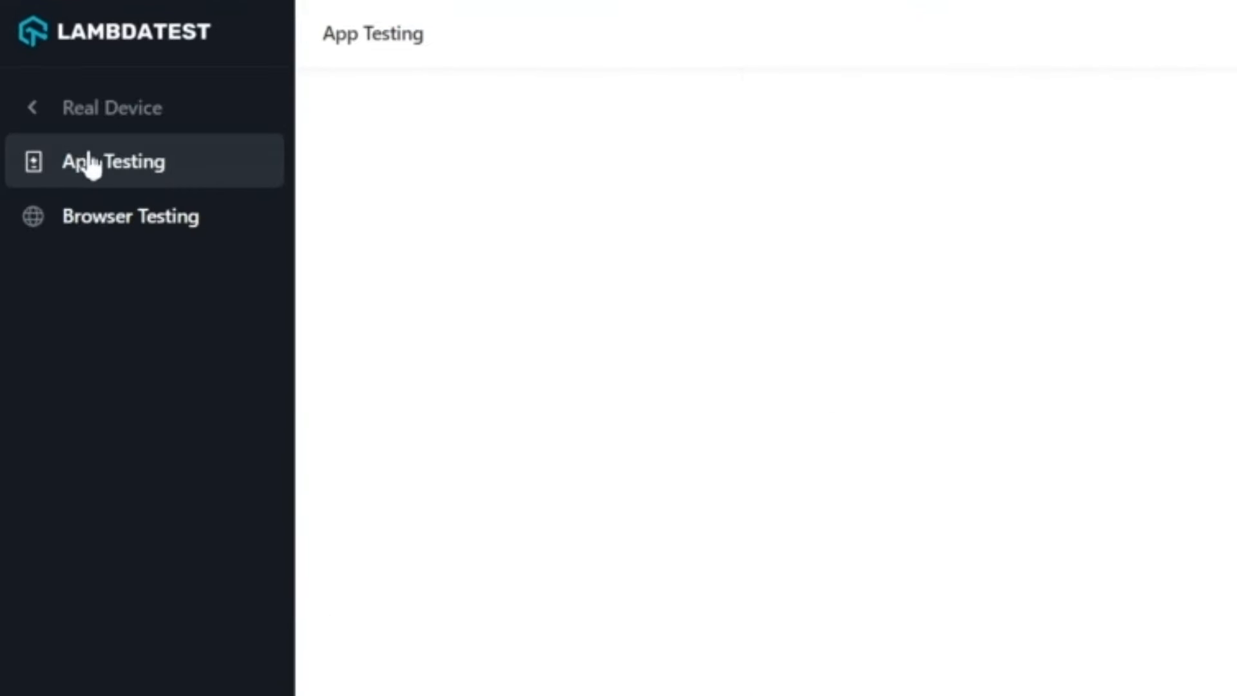
Start an App Testing session on a Google Pixel 8 with the sample app
click(114, 162)
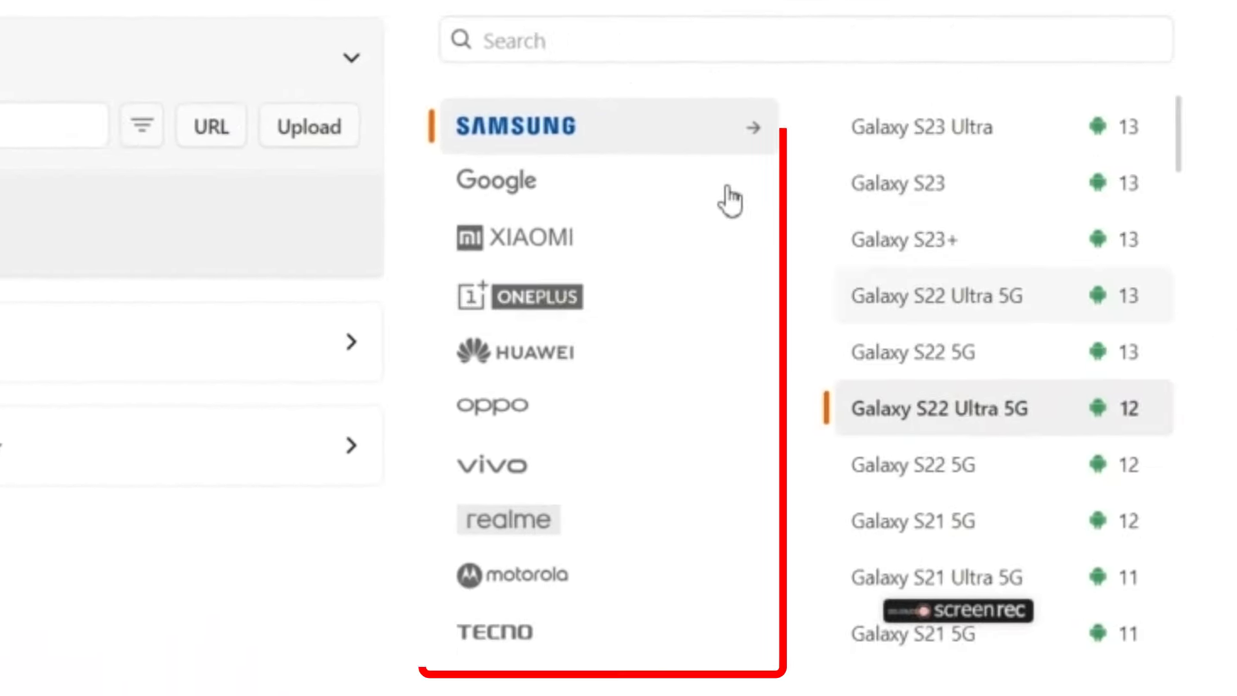
click(495, 181)
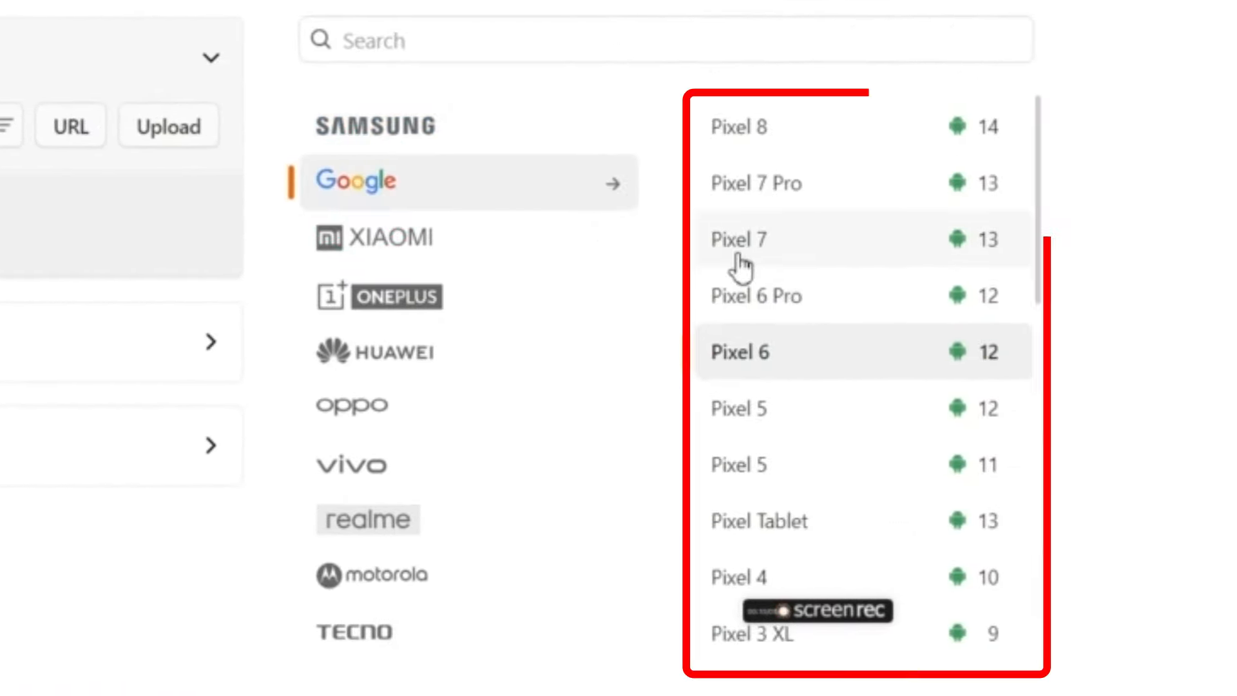
click(739, 126)
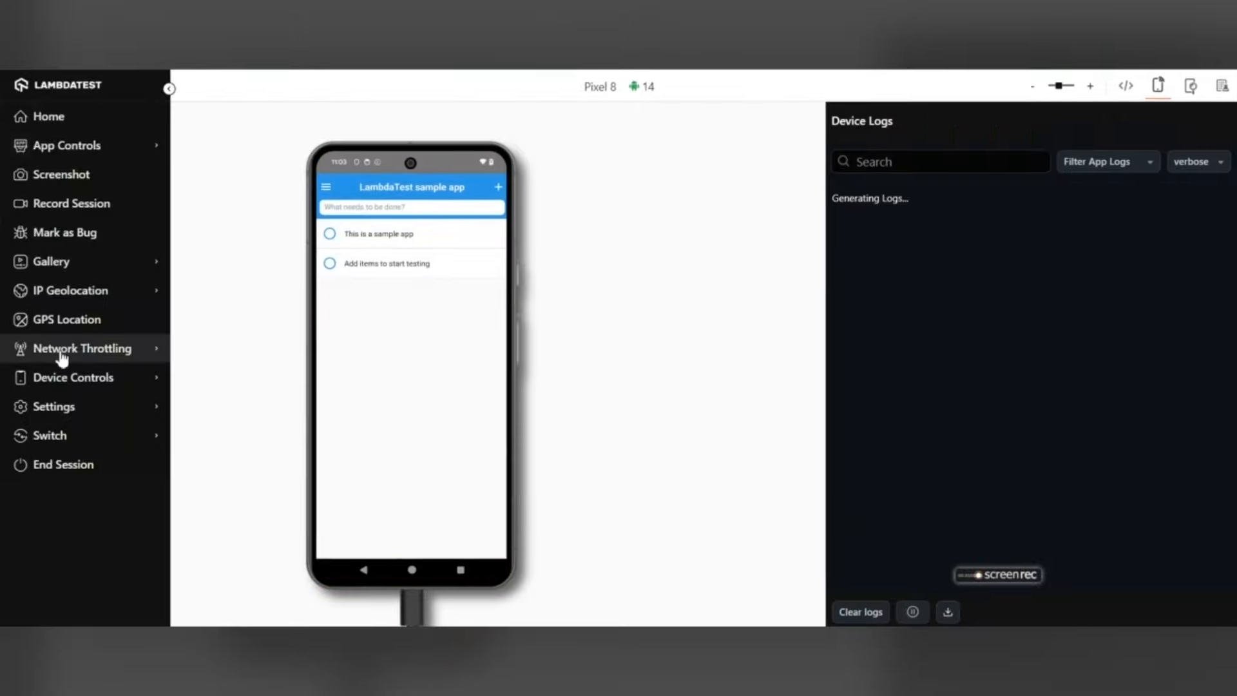
Show the Network Throttling profile list for the running Pixel 8 session
click(81, 348)
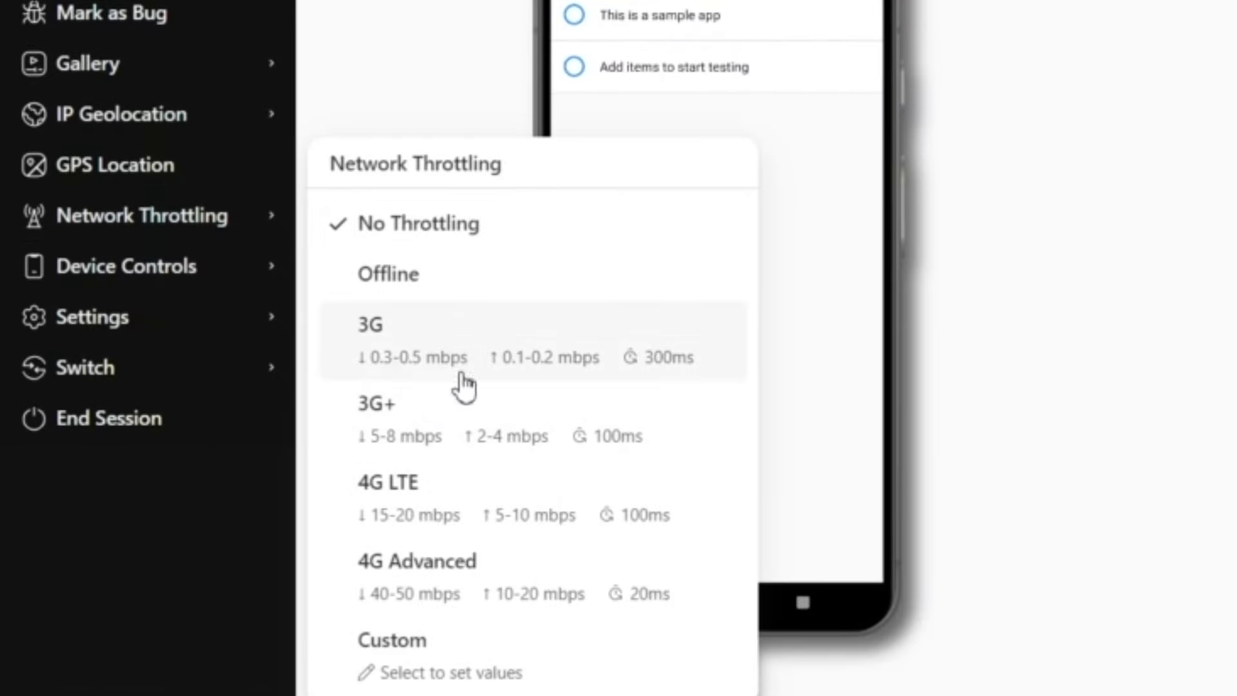